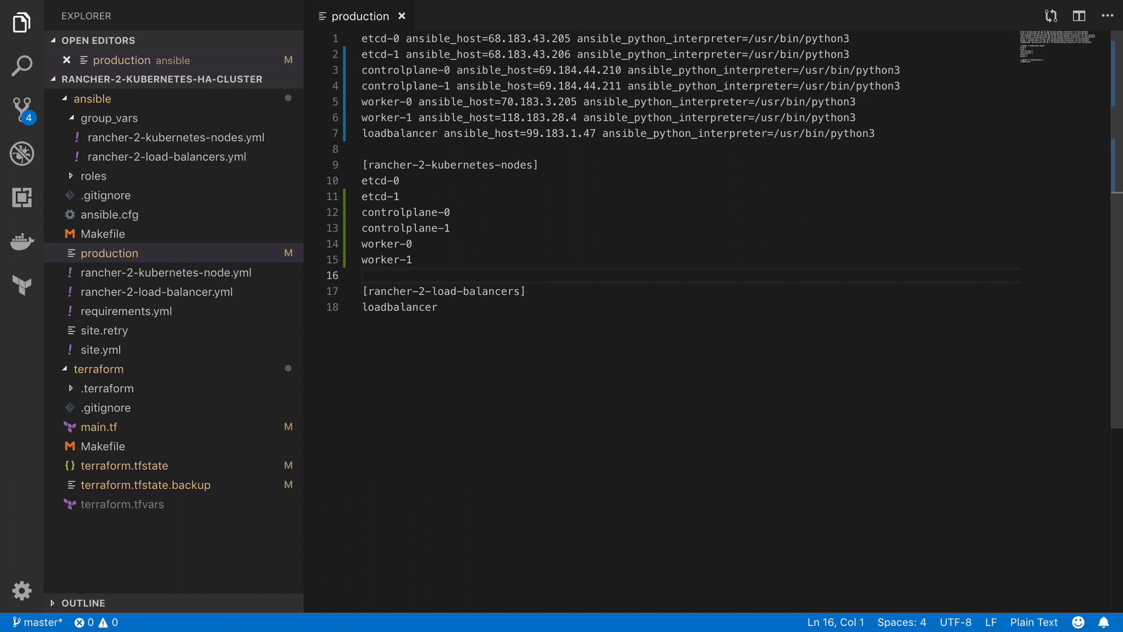
Step: Highlight the repeated host variables in the INI production inventory, then clear the selection
left_click_drag(573, 38, 833, 136)
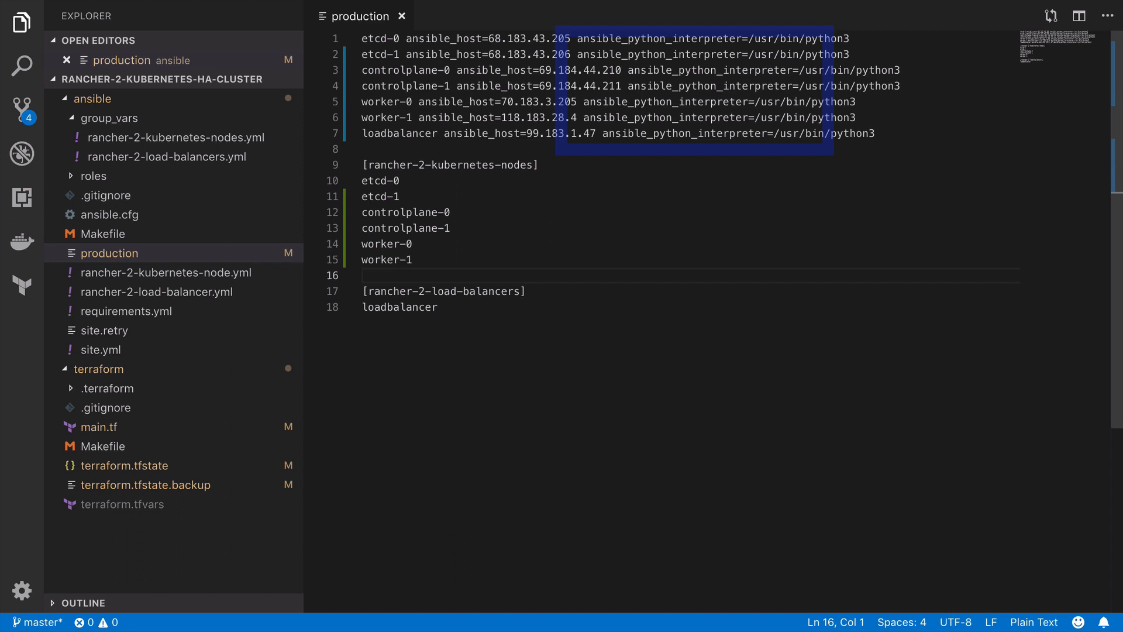
left_click(367, 275)
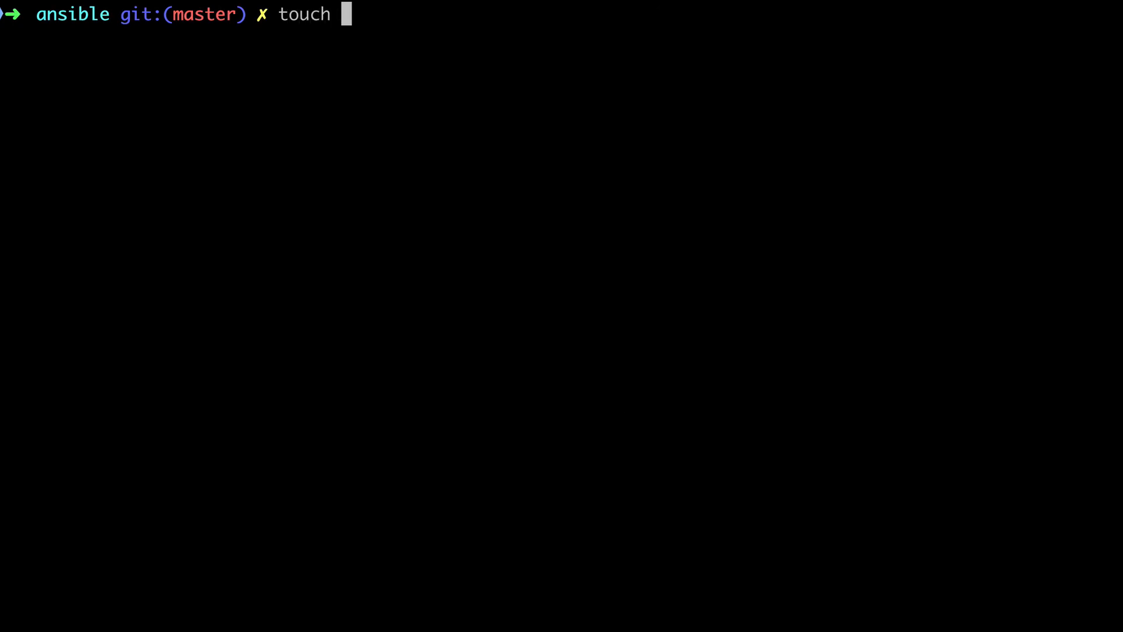
Step: Create group_vars/all.yml with ansible_python_interpreter: /usr/bin/python3, then rename production to production.yml
type("group_vars/all.y")
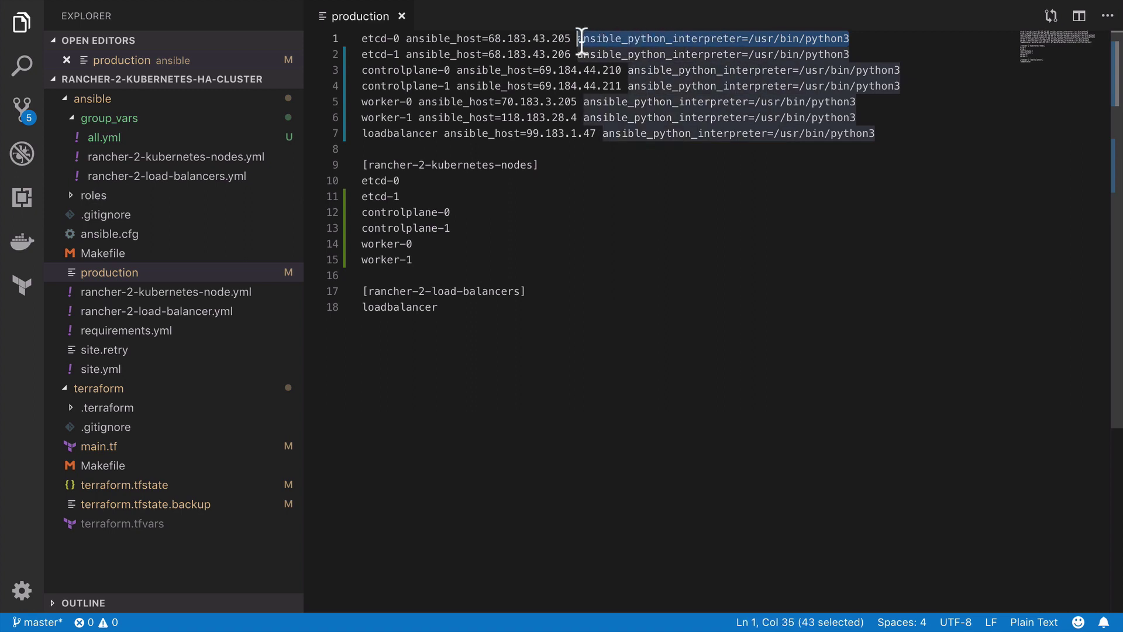
mouse_move(105, 129)
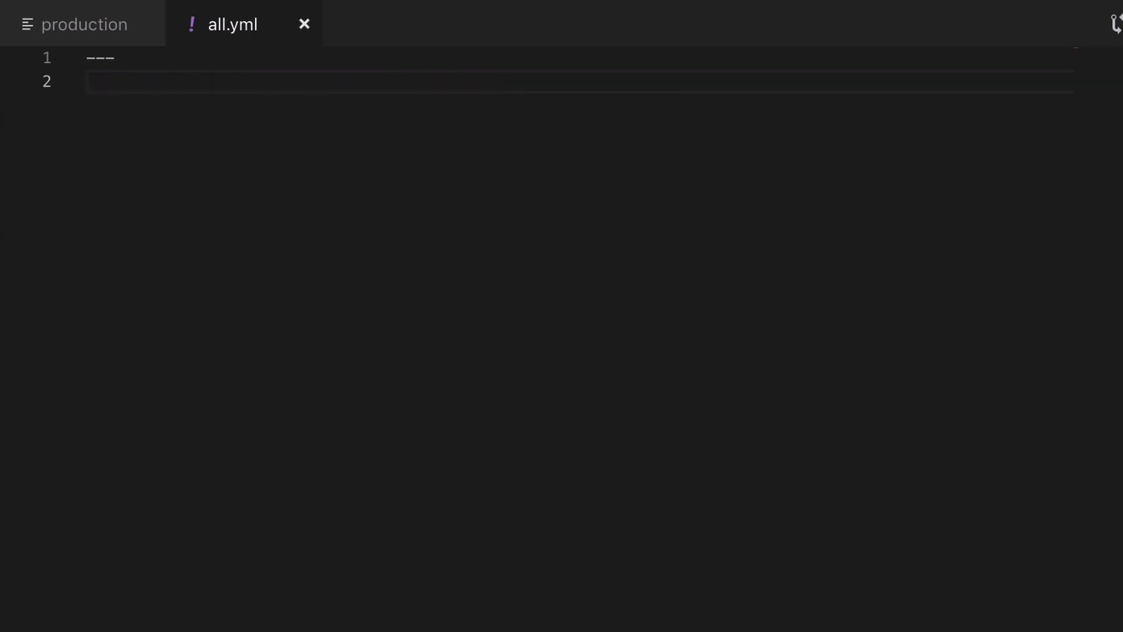
type("ansible_python_interpreter: /usr/bin/python3")
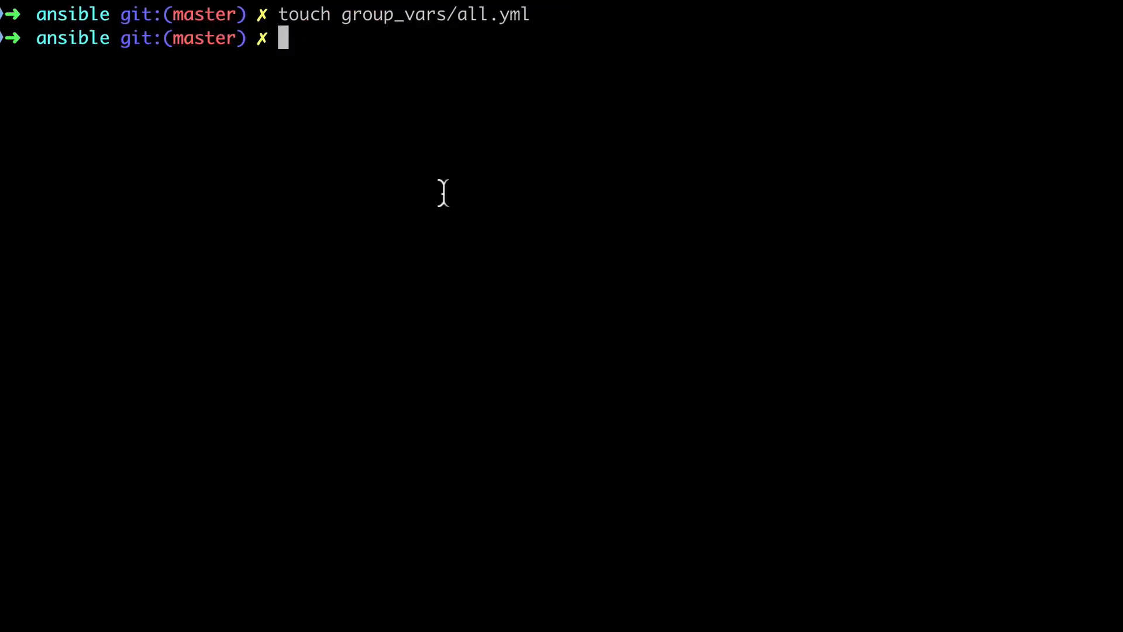
type("mv production pro")
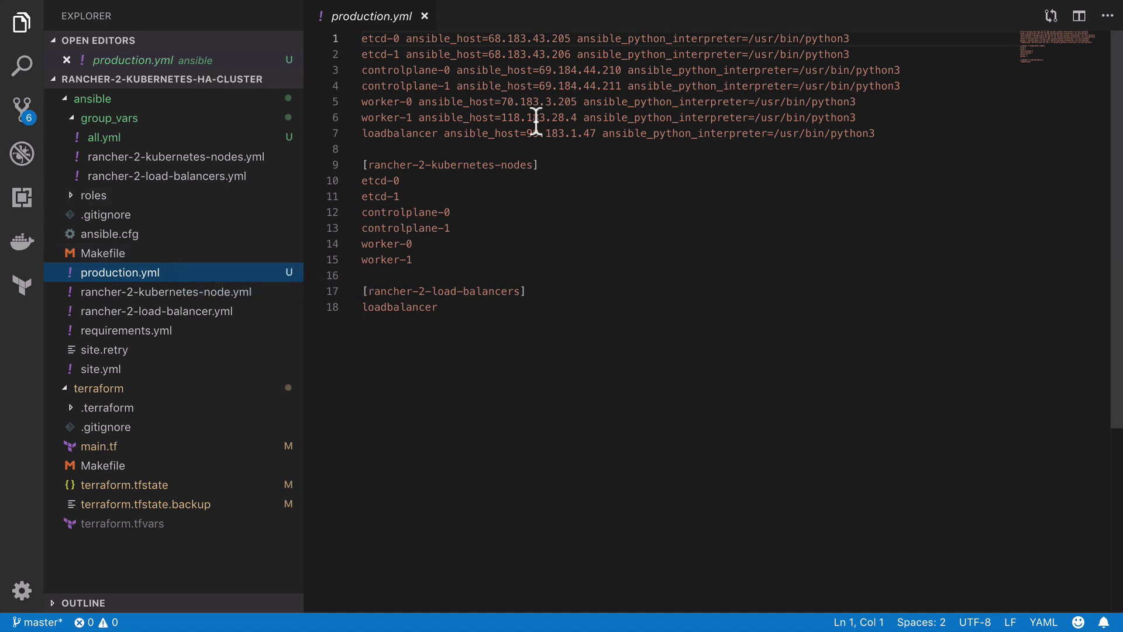
mouse_move(489, 86)
type("---")
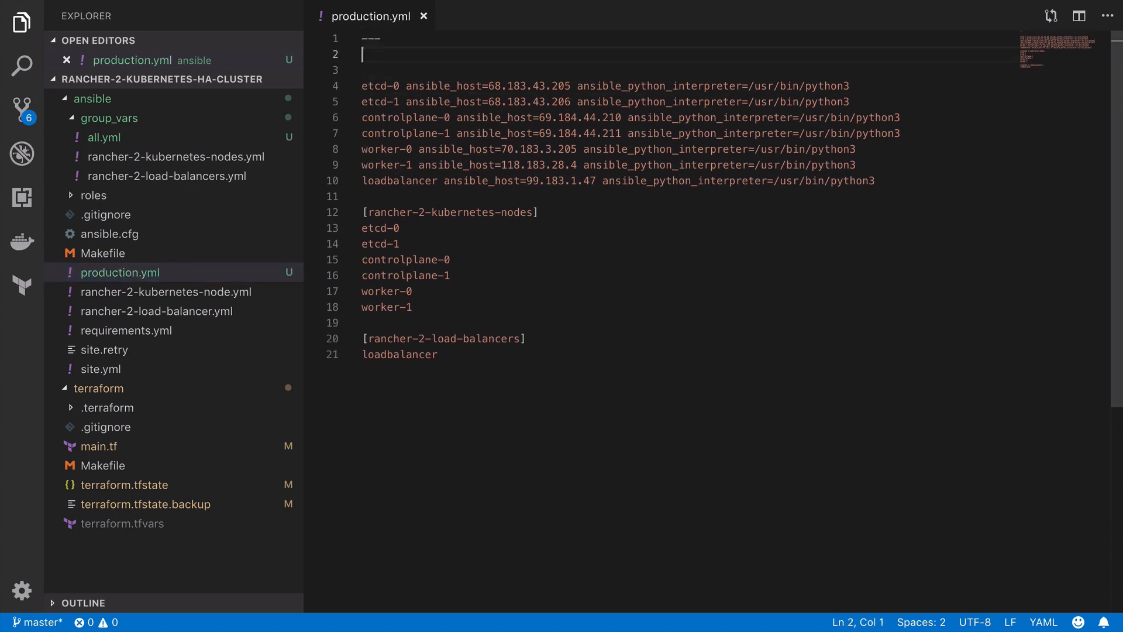
Step: Start production.yml with all:, hosts: and an etcd-0 entry holding its ansible_host address
type("all:")
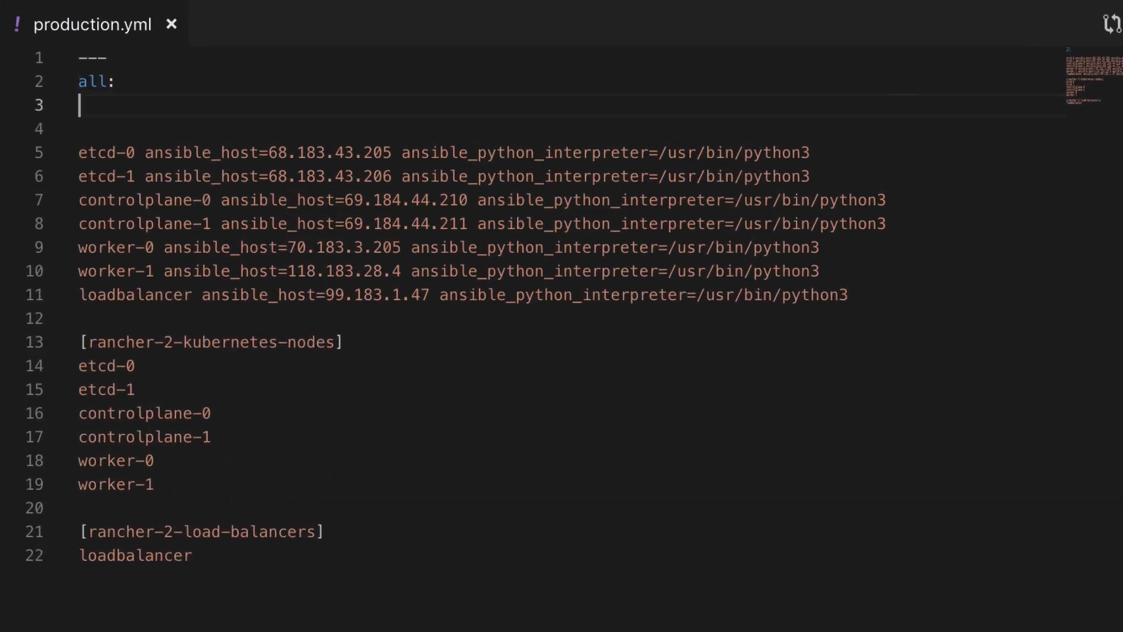
type("hosts:")
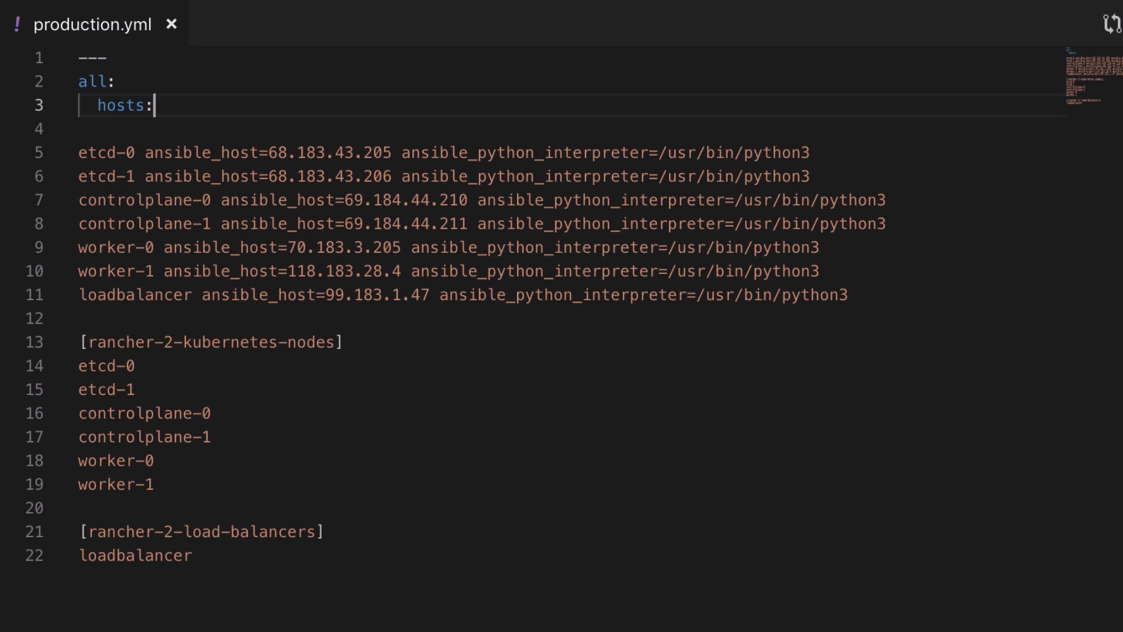
key("Enter")
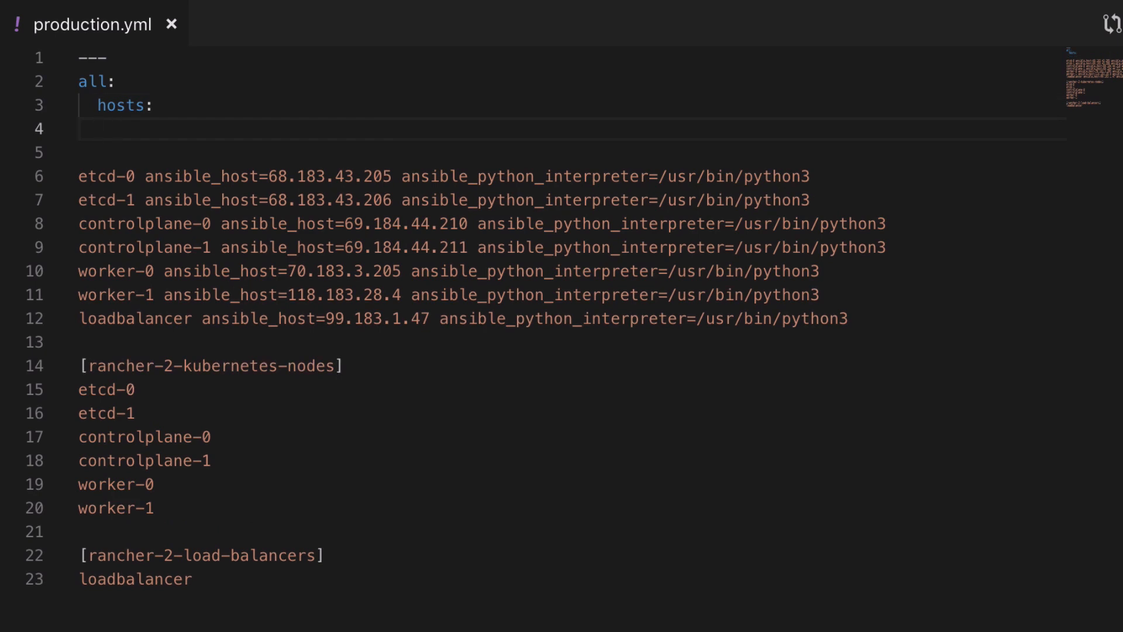
type("etc")
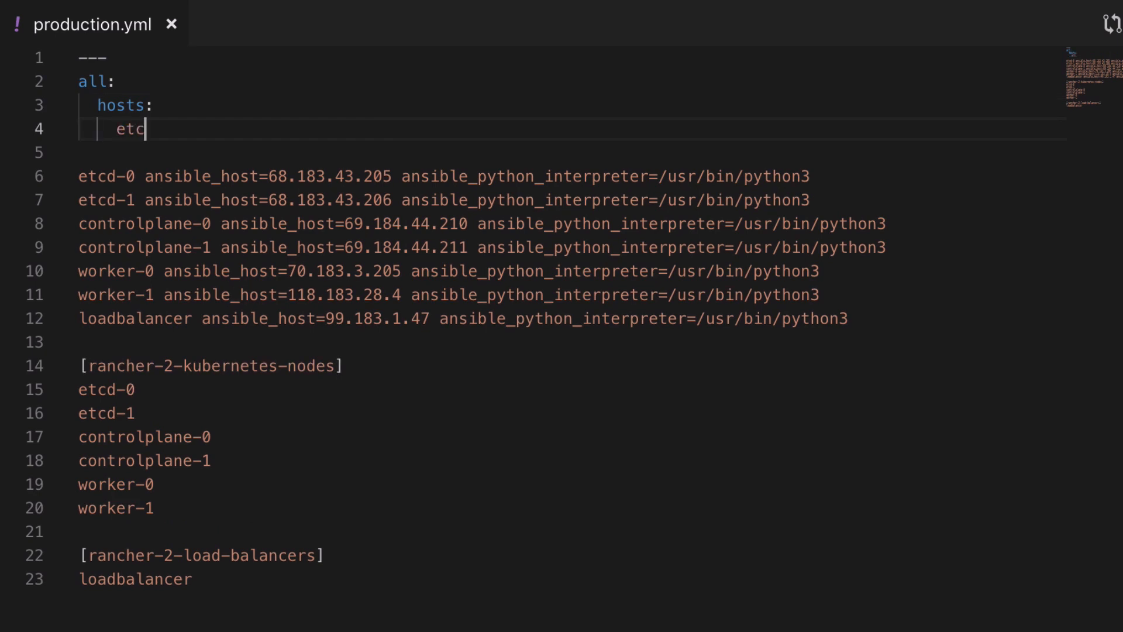
type("d-0:")
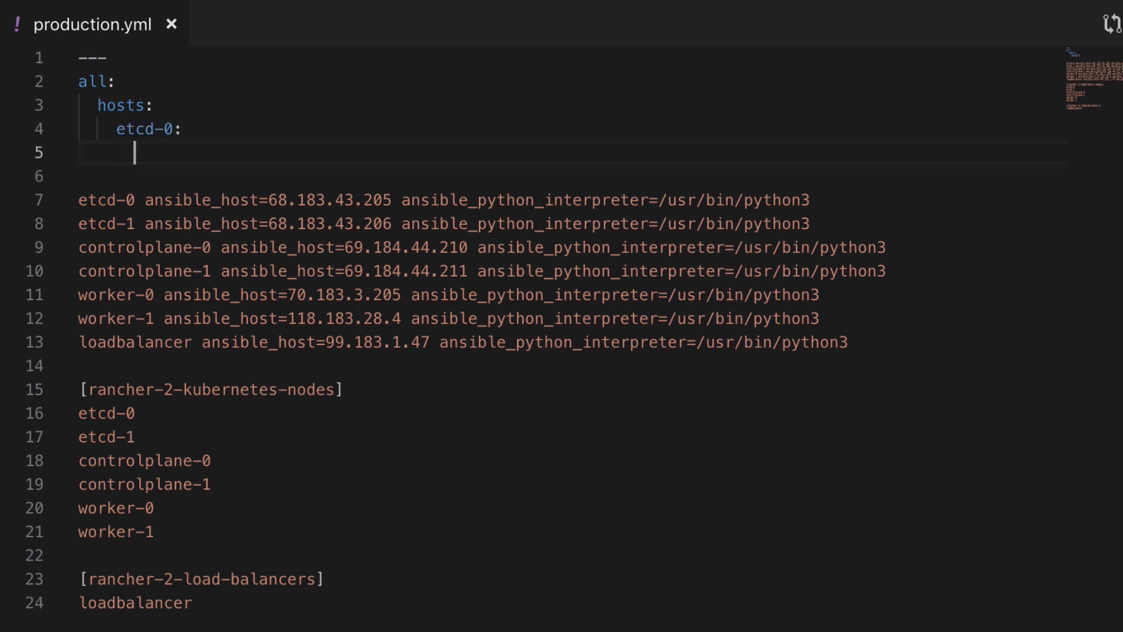
mouse_move(638, 112)
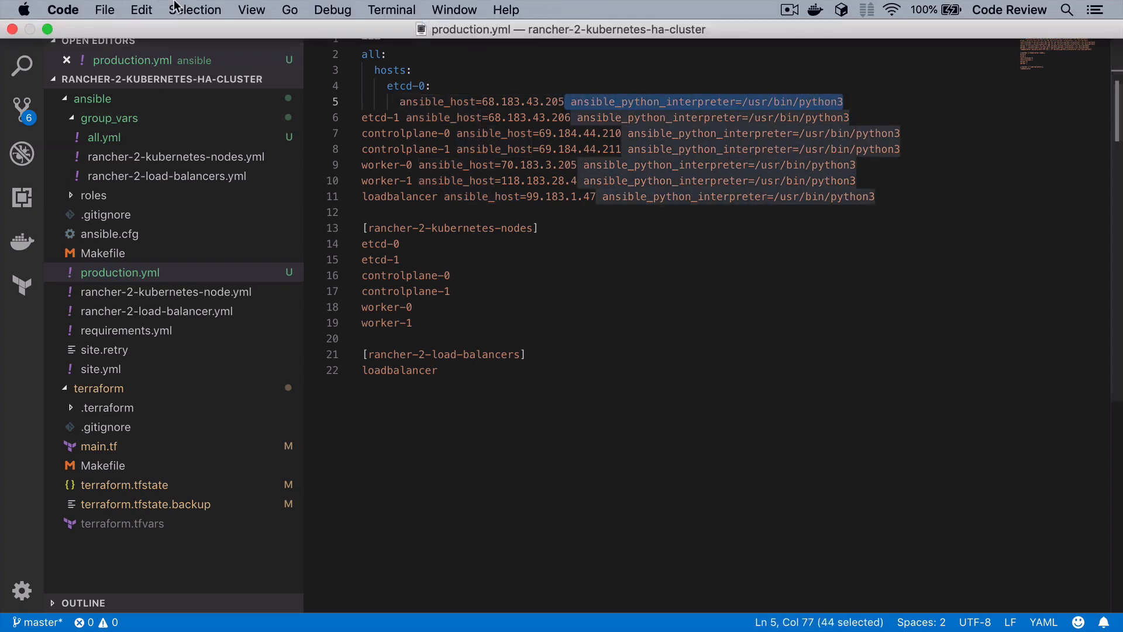
Step: Strip the Python interpreter setting from every host line via Replace All
left_click(140, 9)
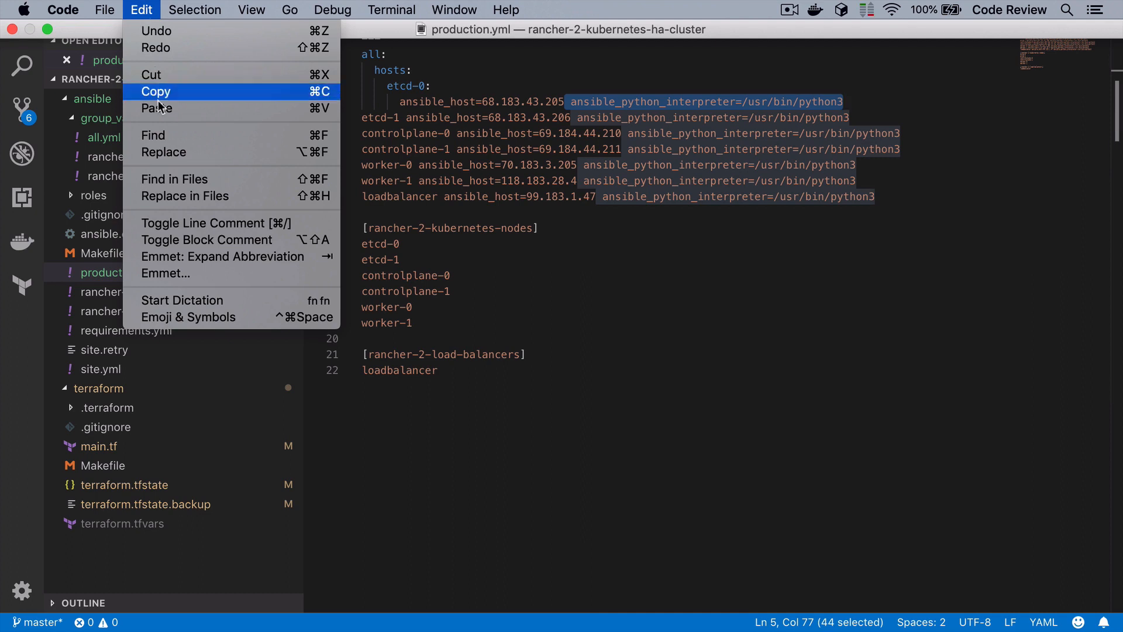
left_click(163, 152)
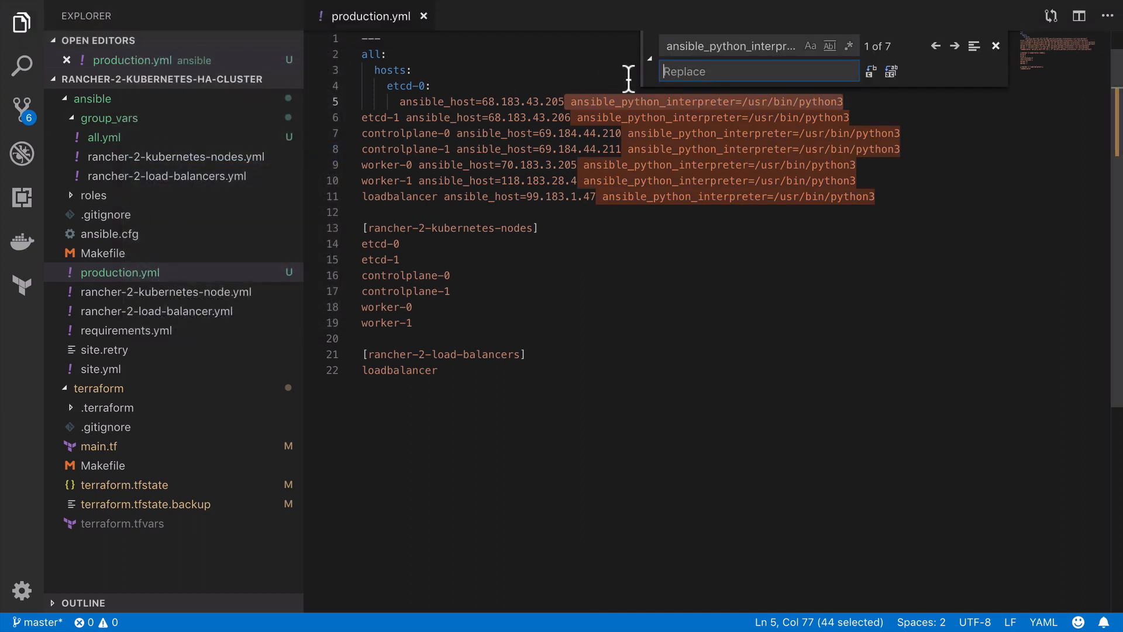
left_click(890, 72)
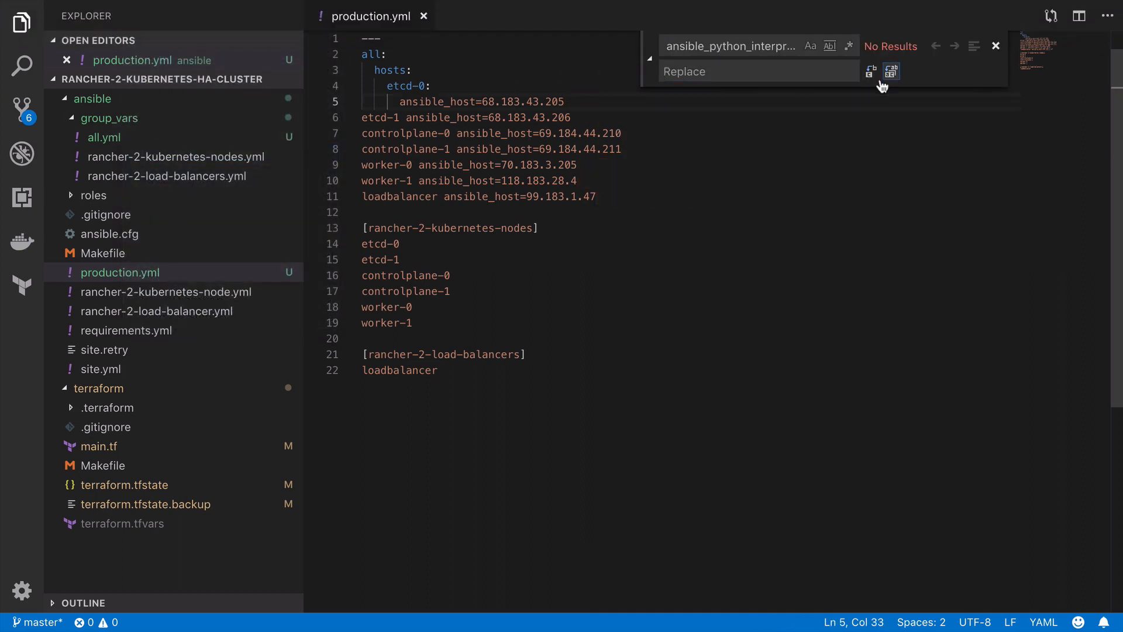
left_click(996, 45)
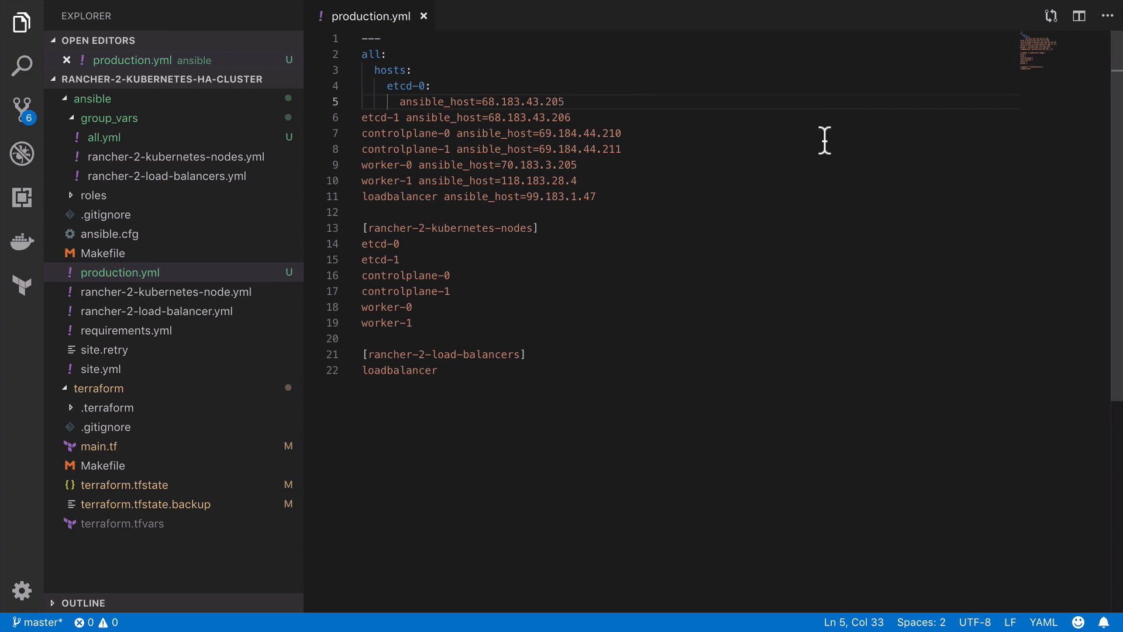
Step: Convert every ansible_host= into the YAML form 'ansible_host: ' via Replace All
left_click_drag(479, 100, 397, 117)
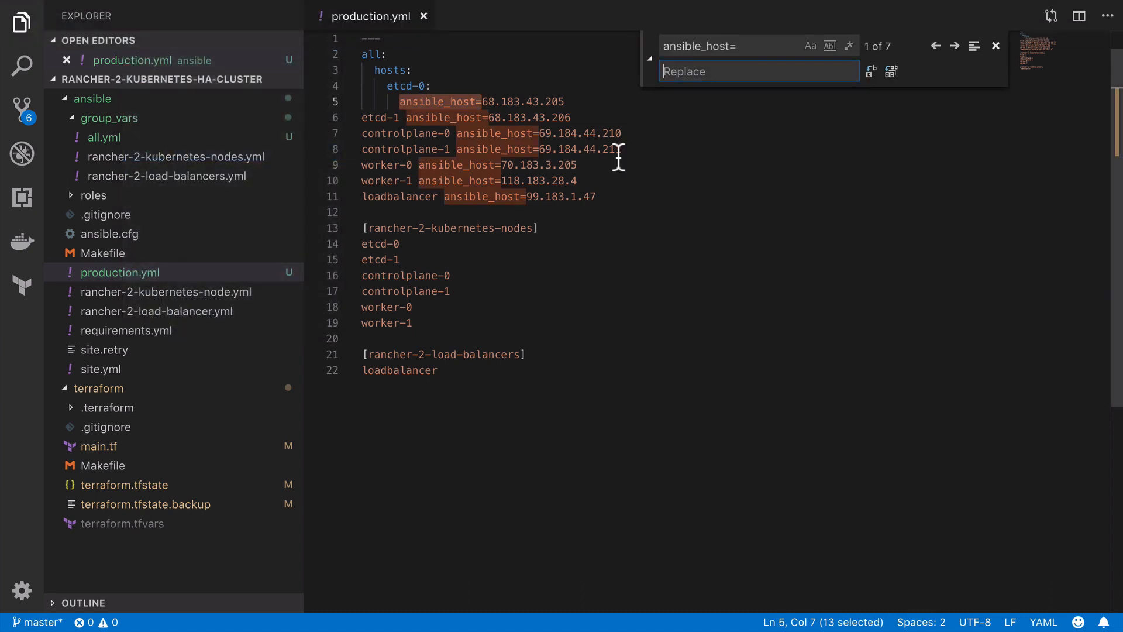
type("ansibl")
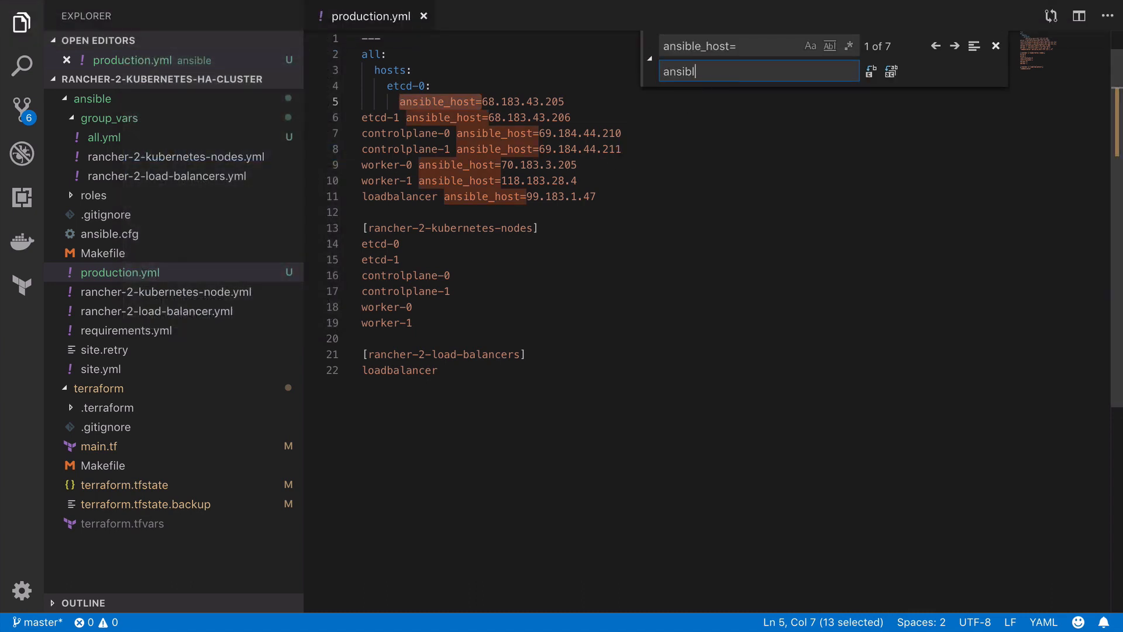
type("ansible_host:")
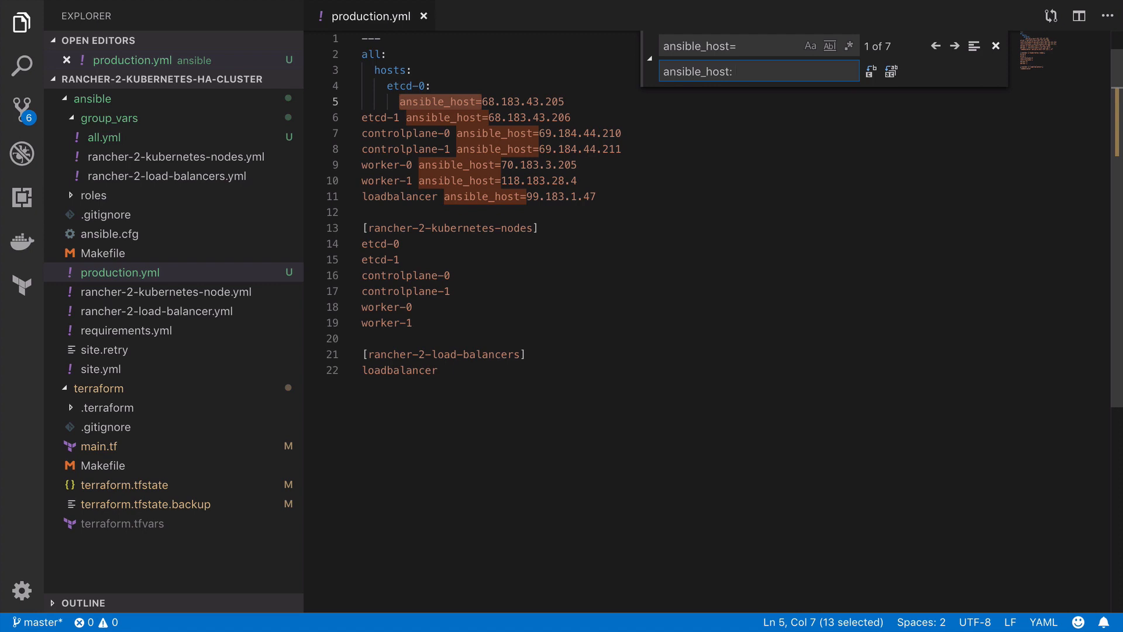
left_click(890, 70)
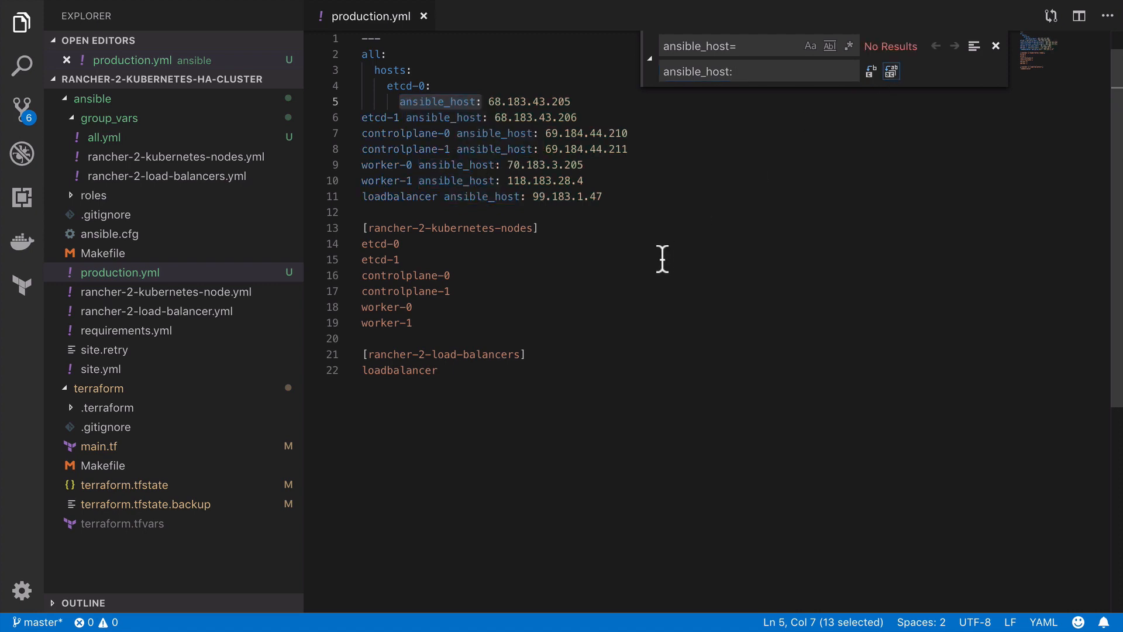
left_click(995, 46)
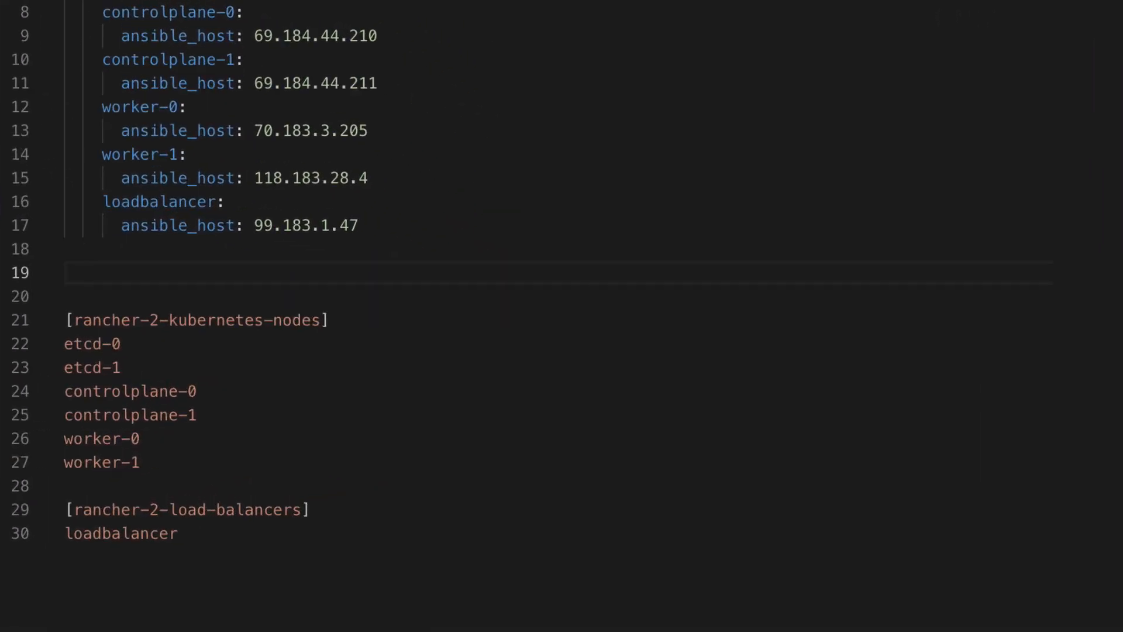
Step: Add a children: section with a rancher-2-kubernetes-nodes group and its hosts list
type("children:")
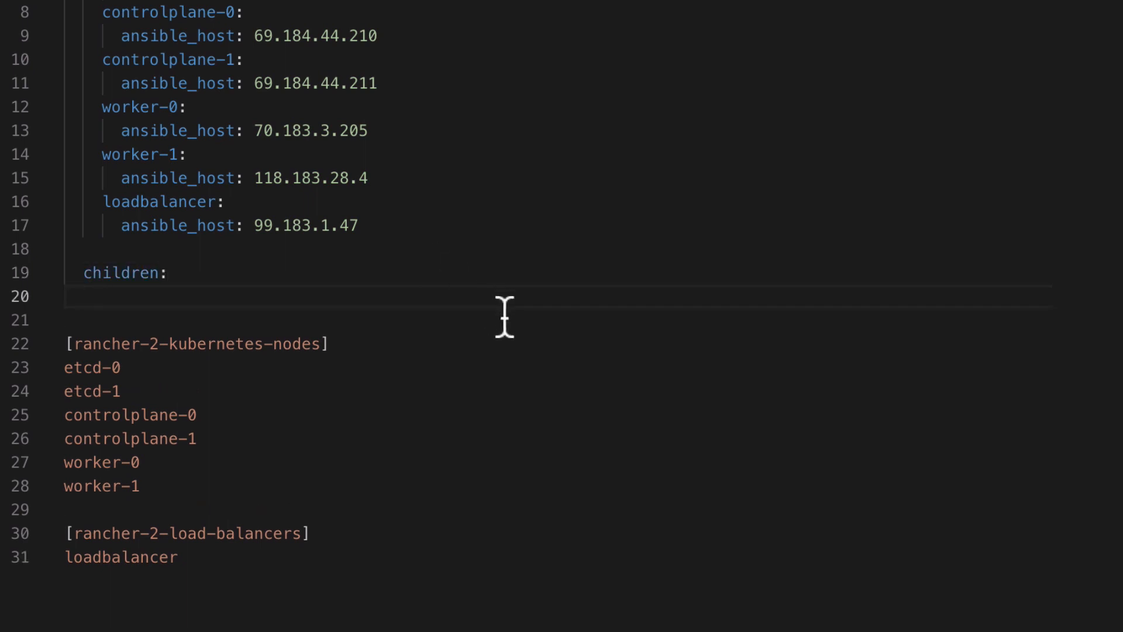
double_click(187, 344)
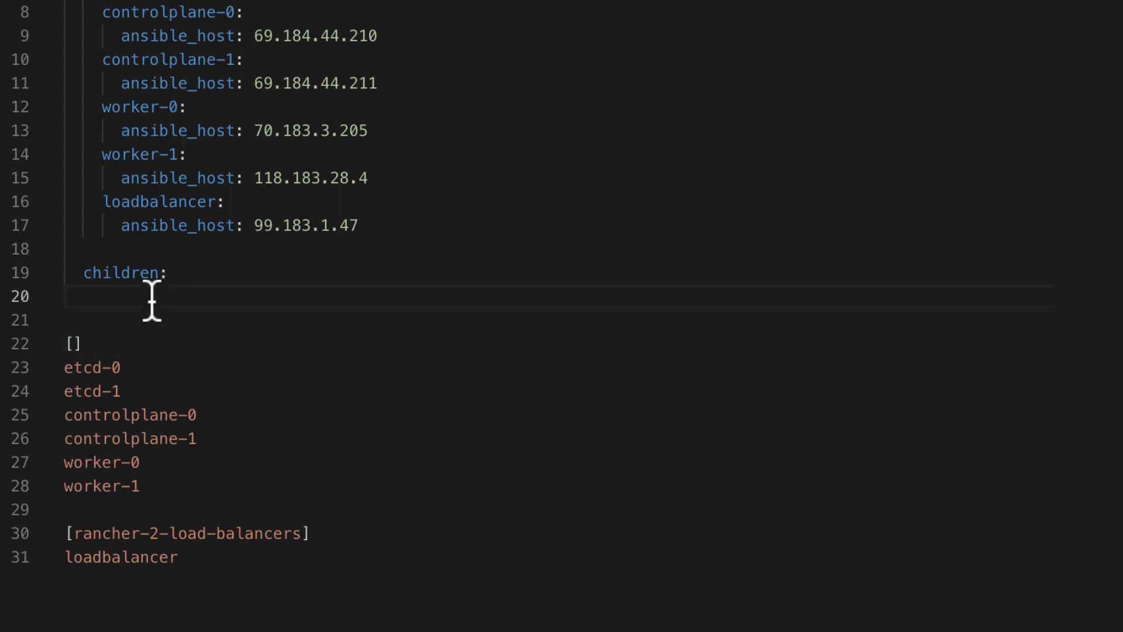
type("rancher-2-kubernetes-nodes:")
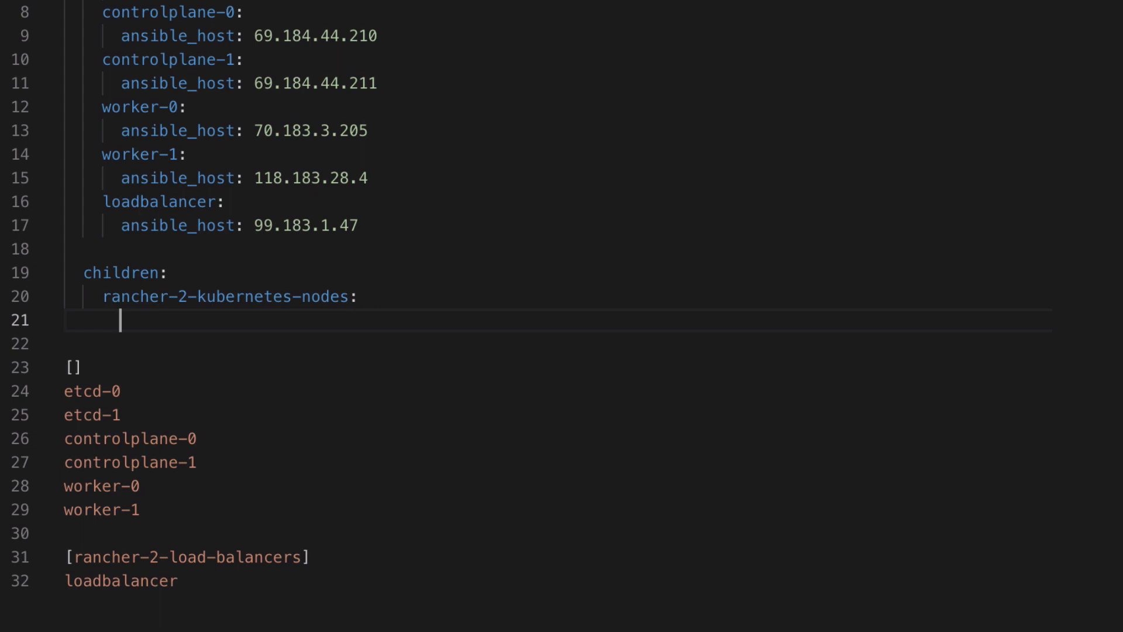
type("hosts:")
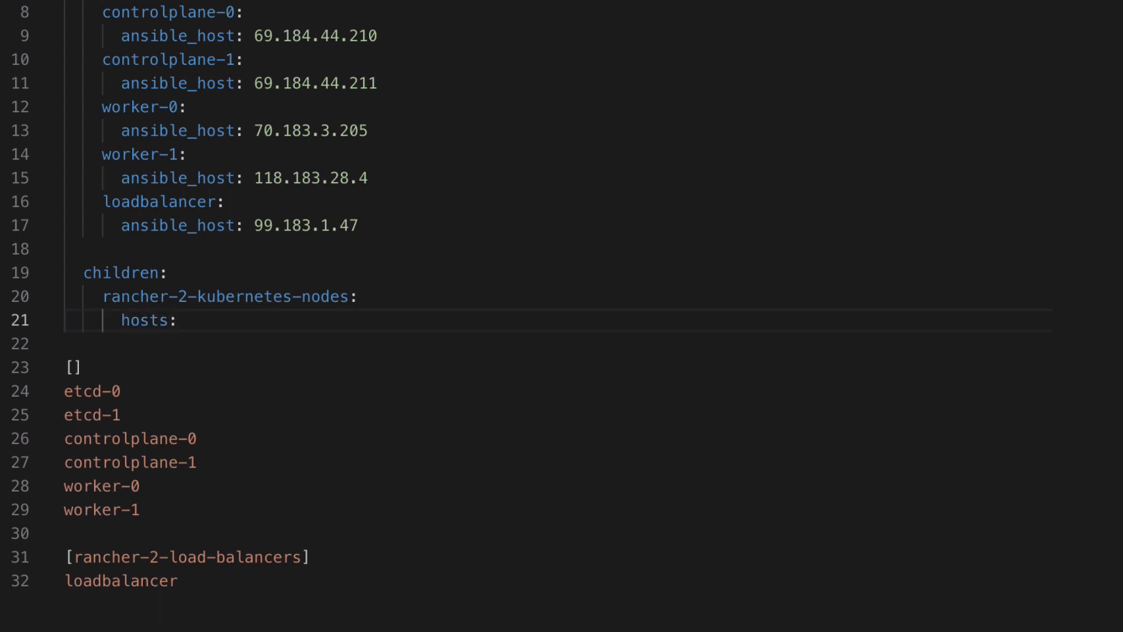
key("Enter")
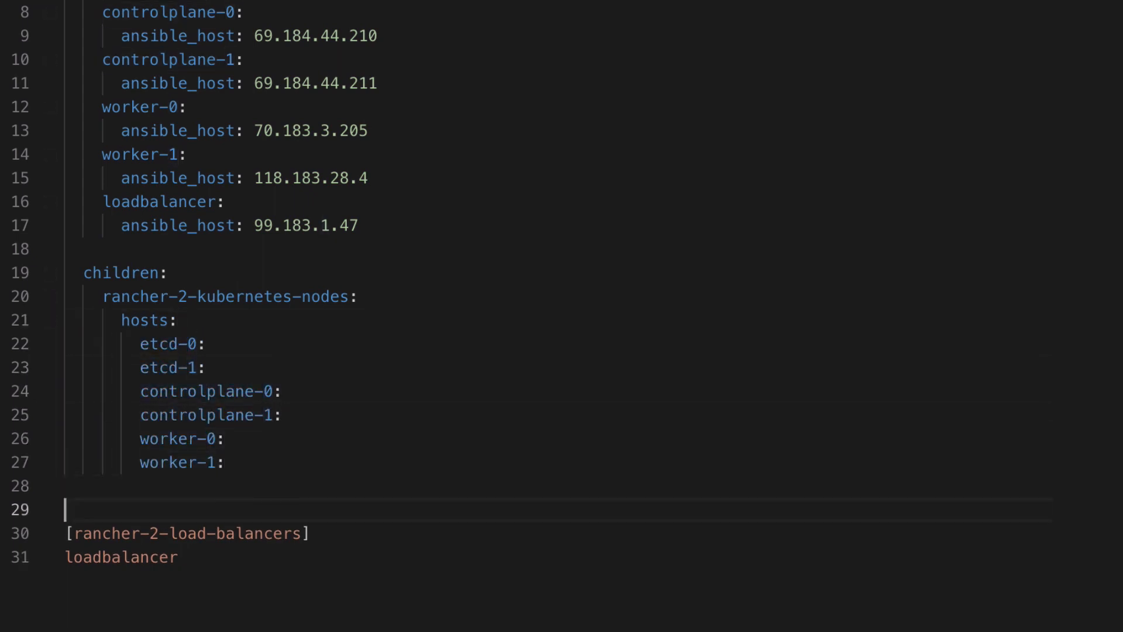
Step: Add a rancher-2-load-balancers group with hosts listing the loadbalancer entries
type("r")
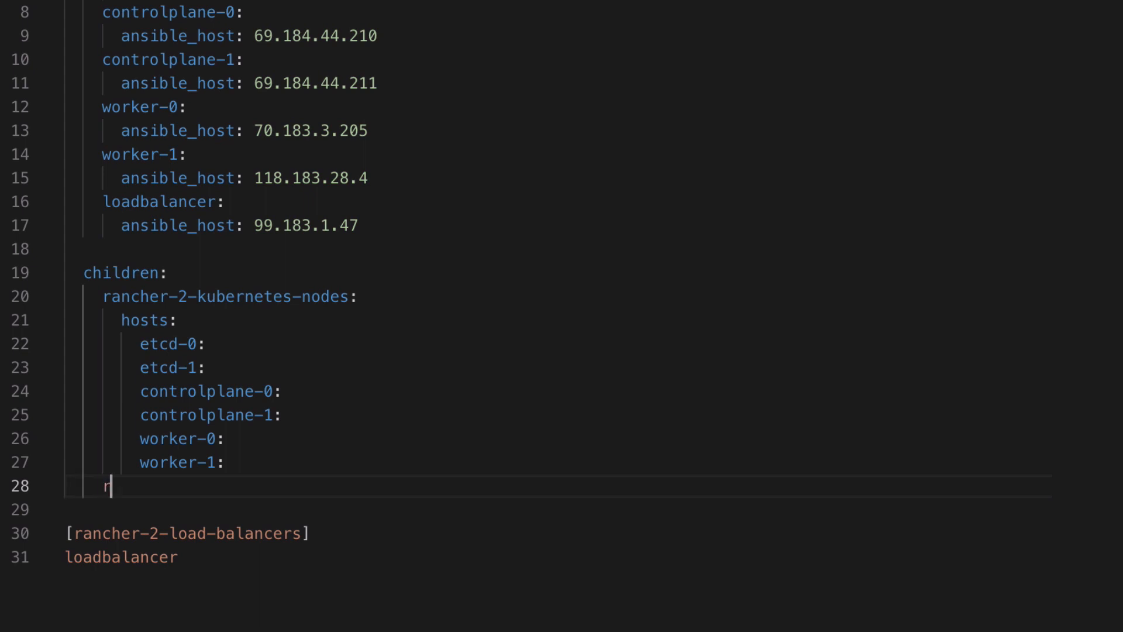
type("ancher-2-load-")
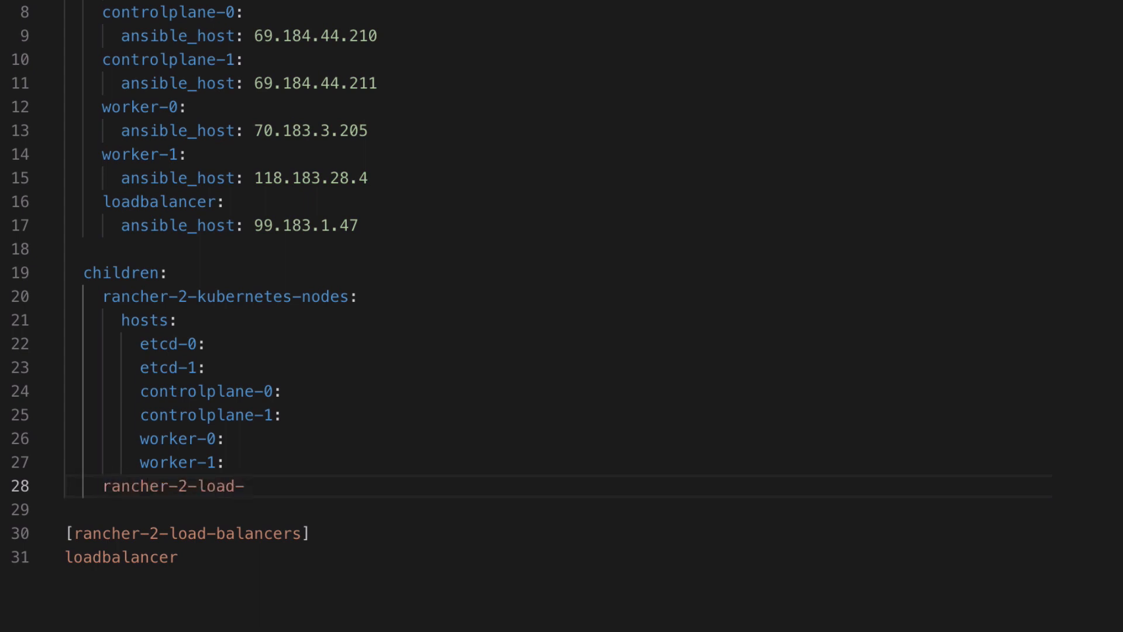
type("balancers:")
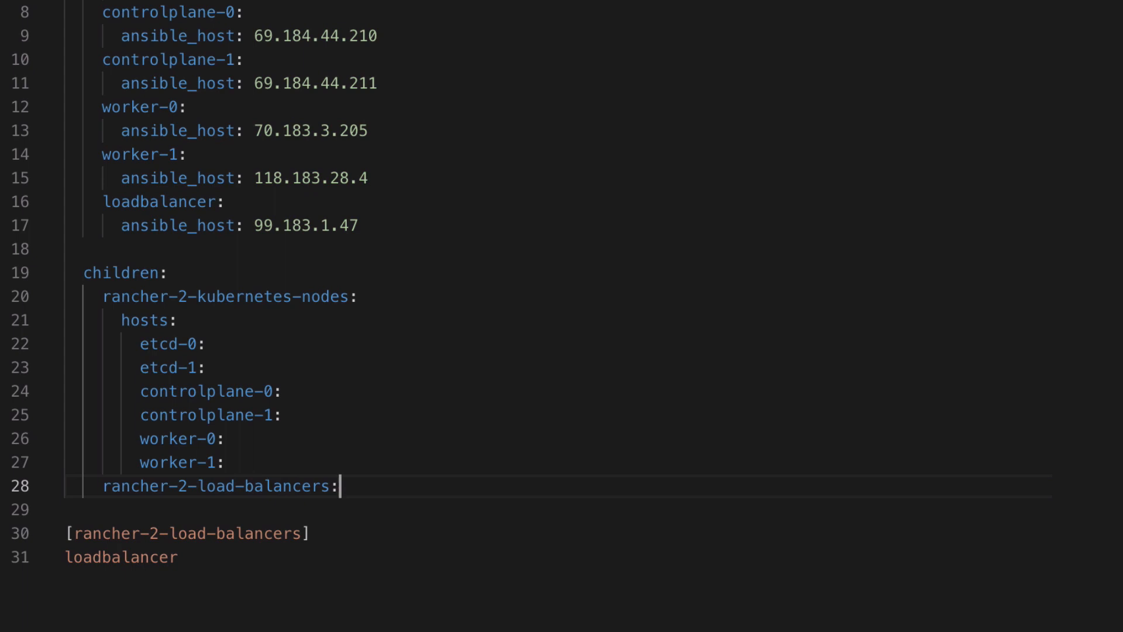
key("Enter")
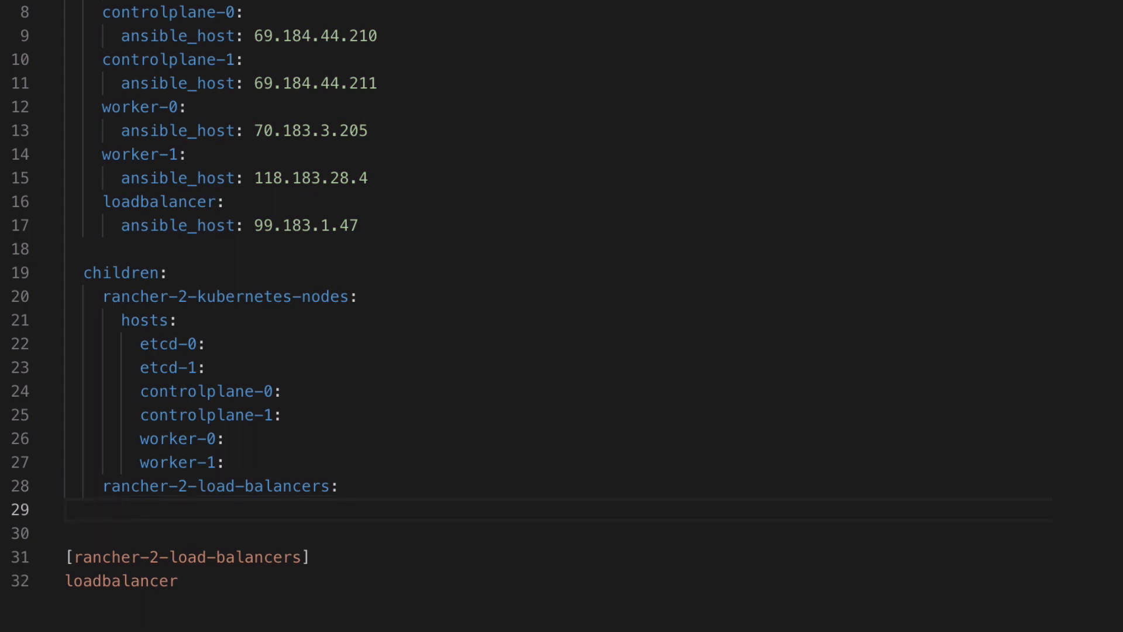
type("hosts:")
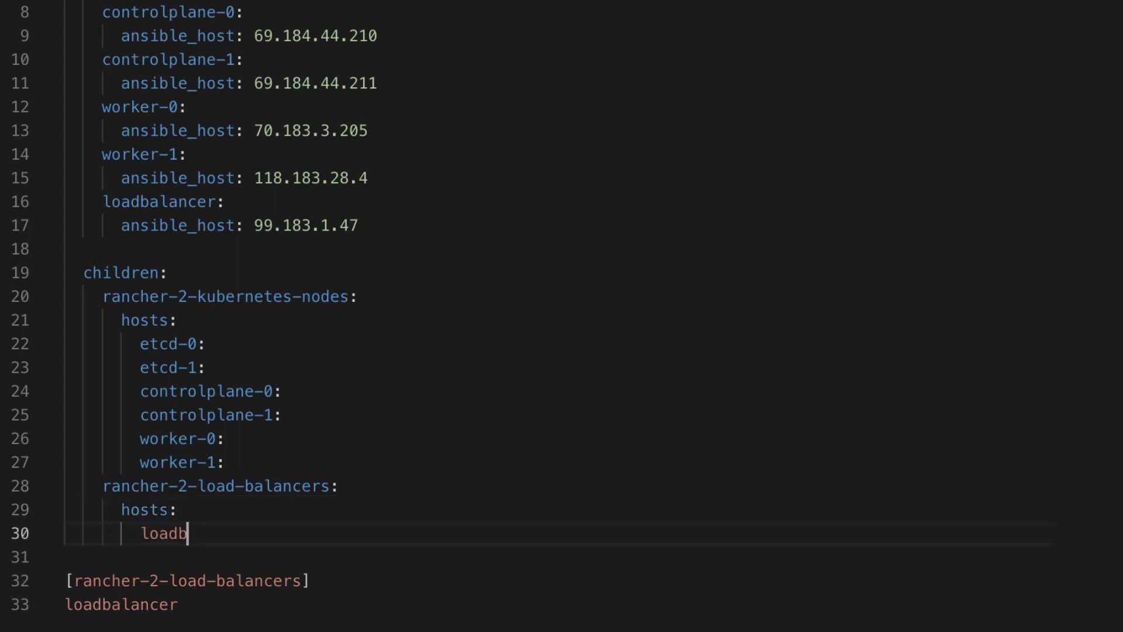
type("alancer:")
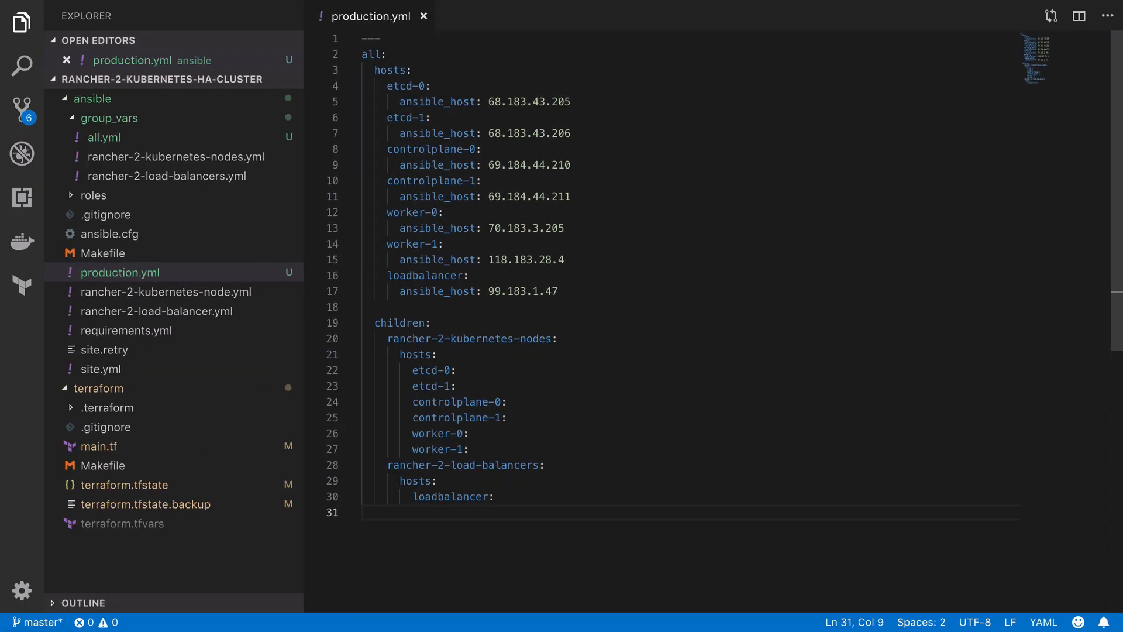
mouse_move(445, 86)
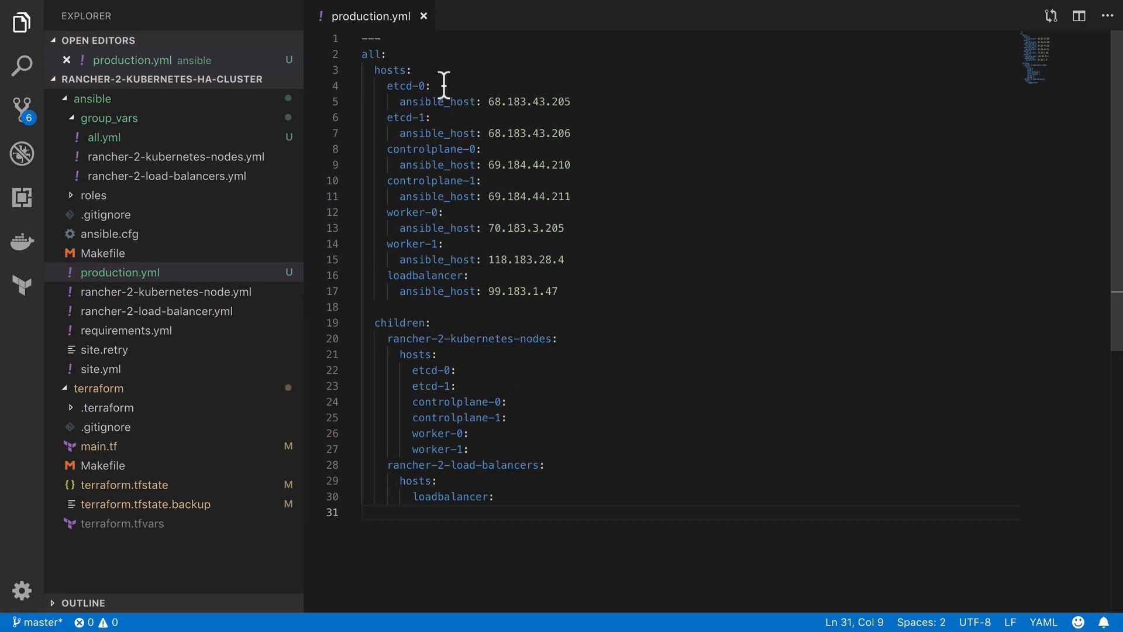
Step: Nest an etcd child group under rancher-2-kubernetes-nodes children: holding the two etcd hosts
key("Enter")
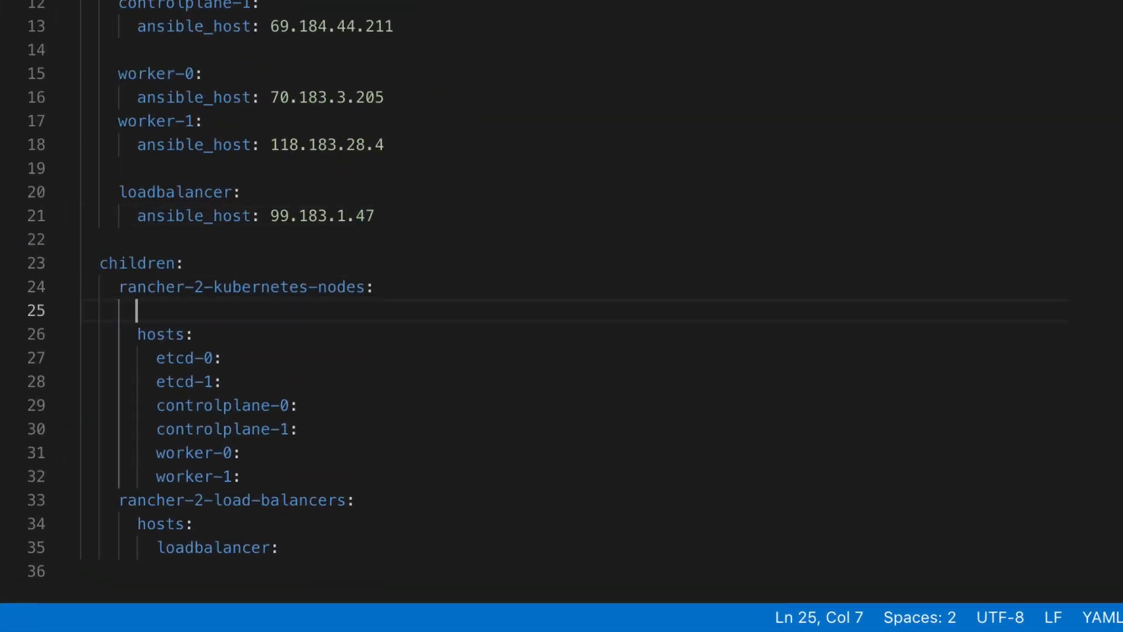
type("children:")
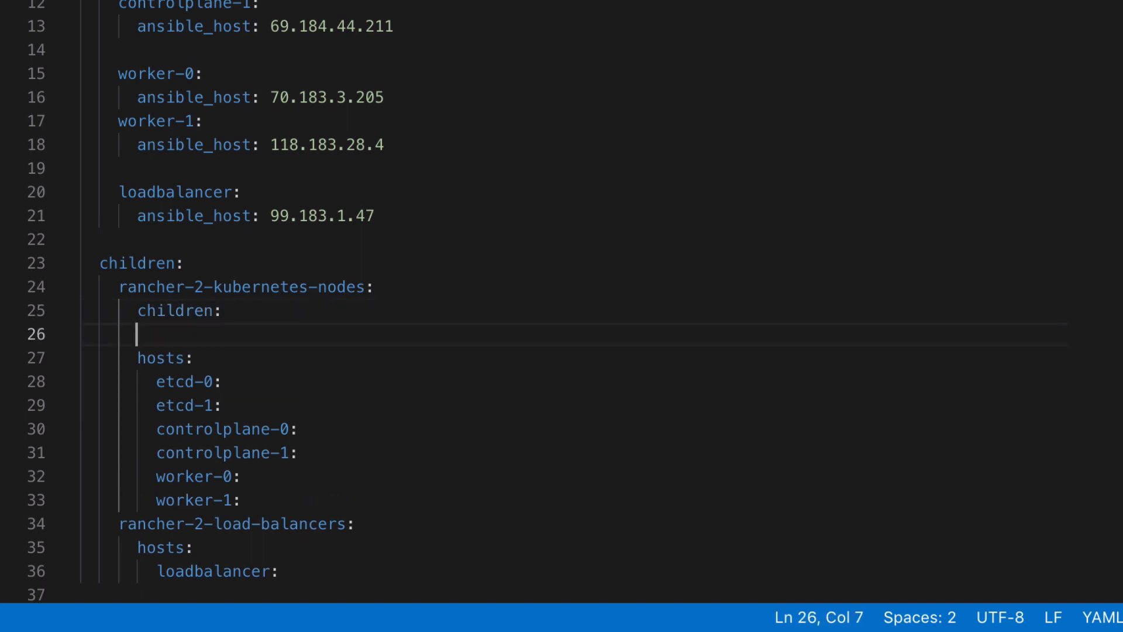
type("etcd:")
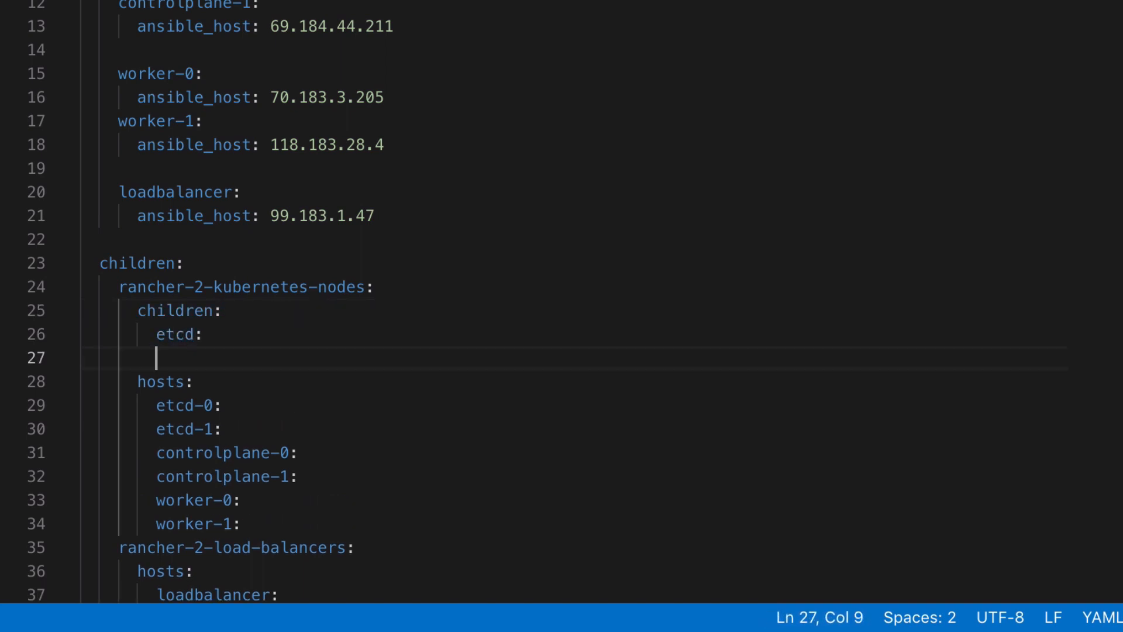
left_click_drag(141, 382, 221, 429)
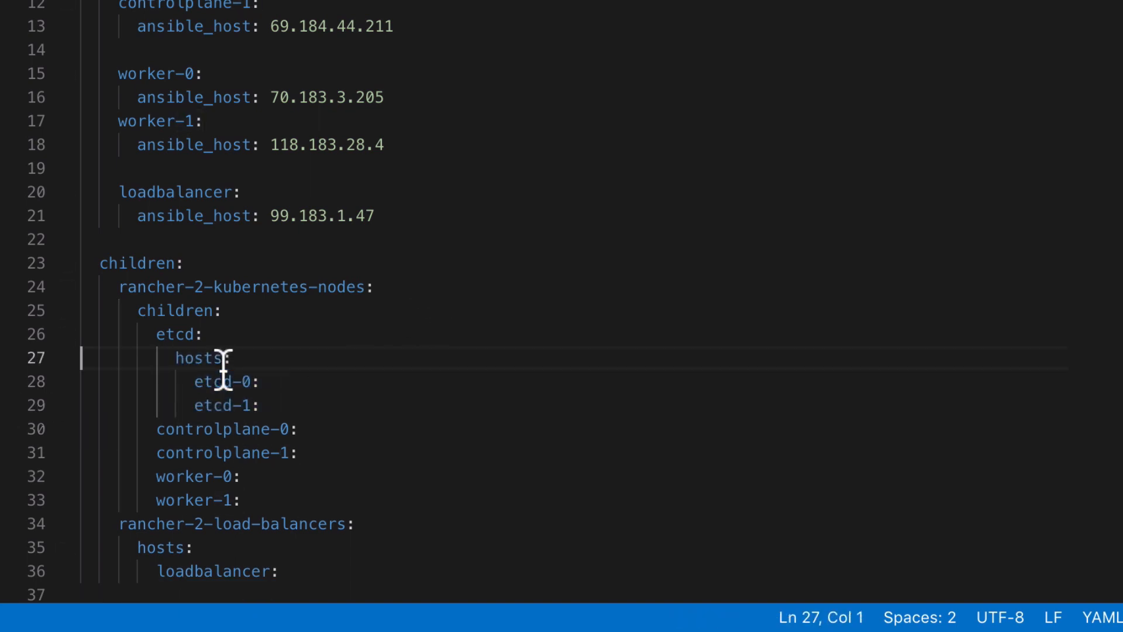
Step: Add controlplane and worker child groups, each with hosts: holding their own two entries
key("Enter")
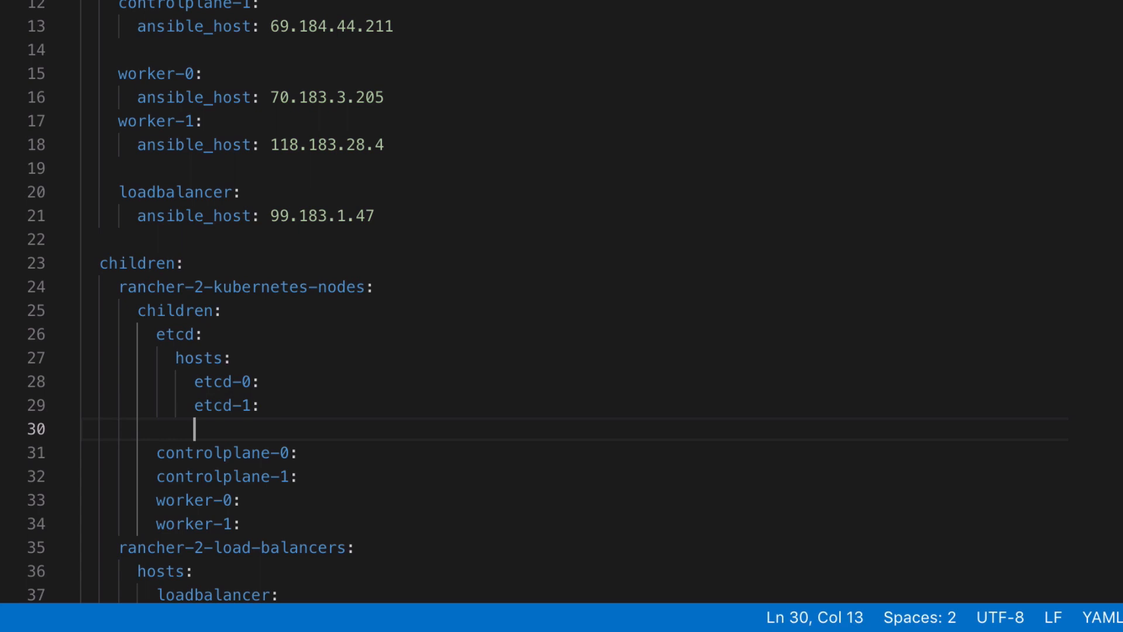
key("Backspace")
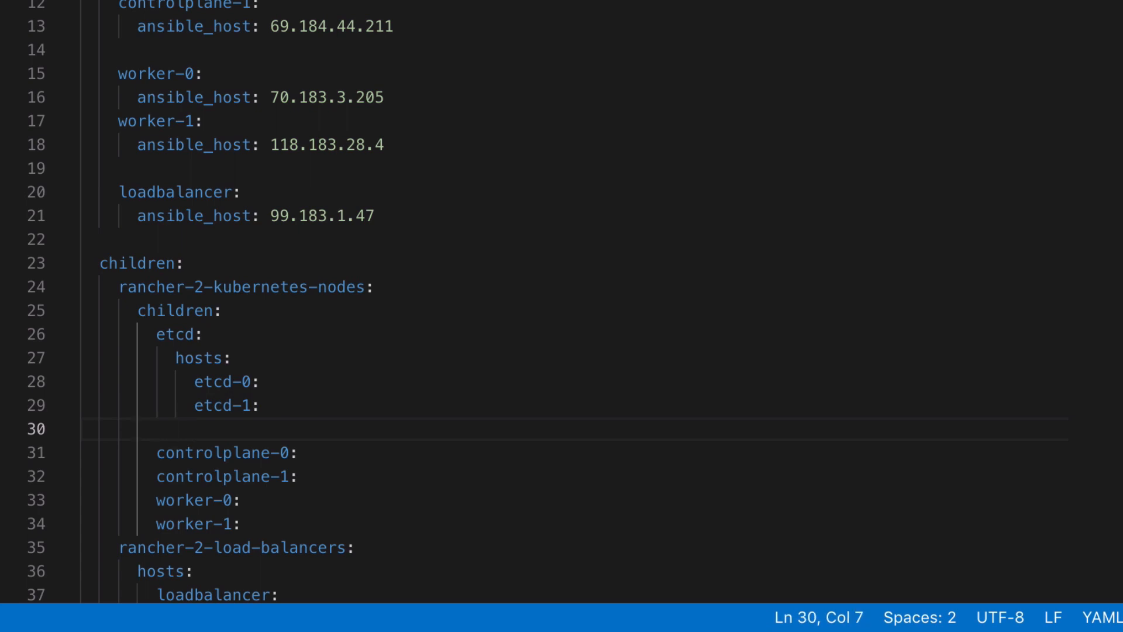
type("controlplane:")
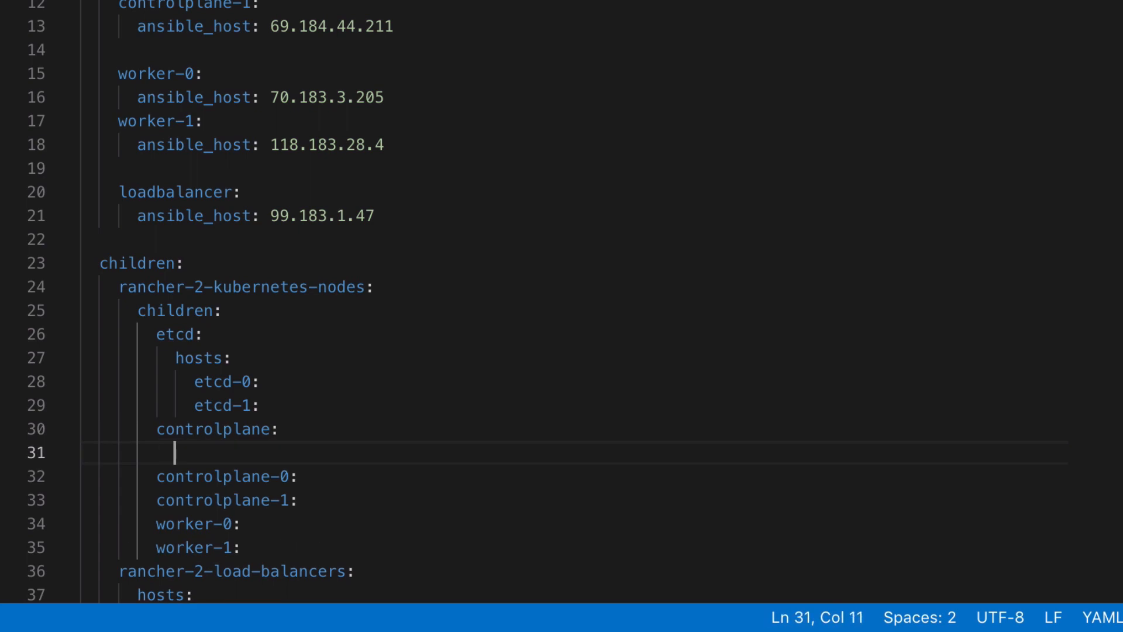
type("hosts:")
type("worker:")
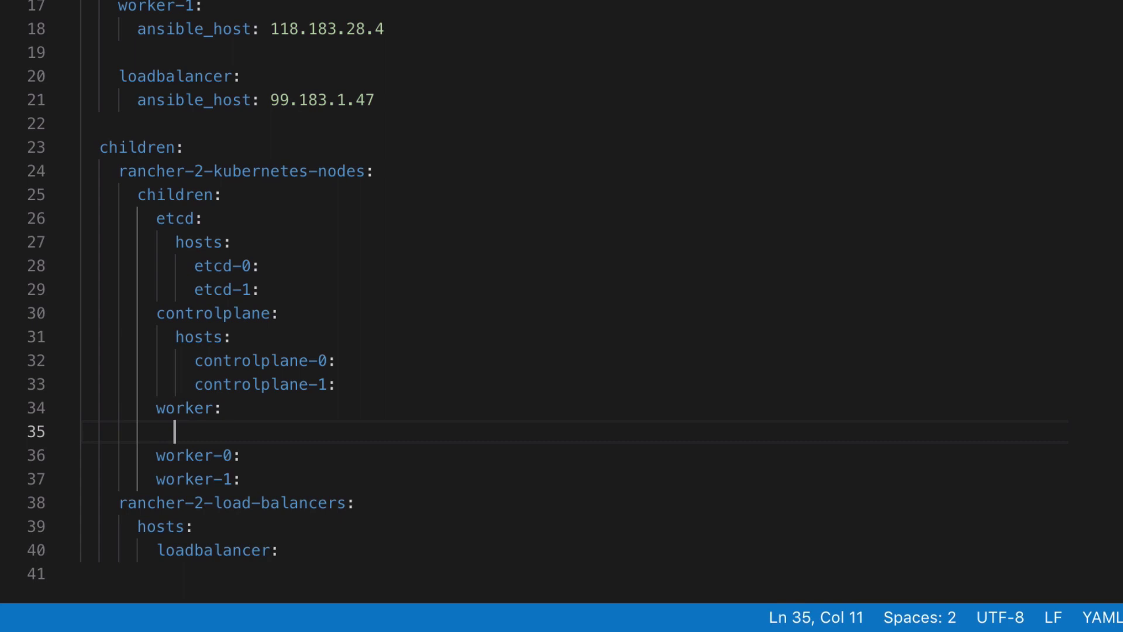
type("hosts:")
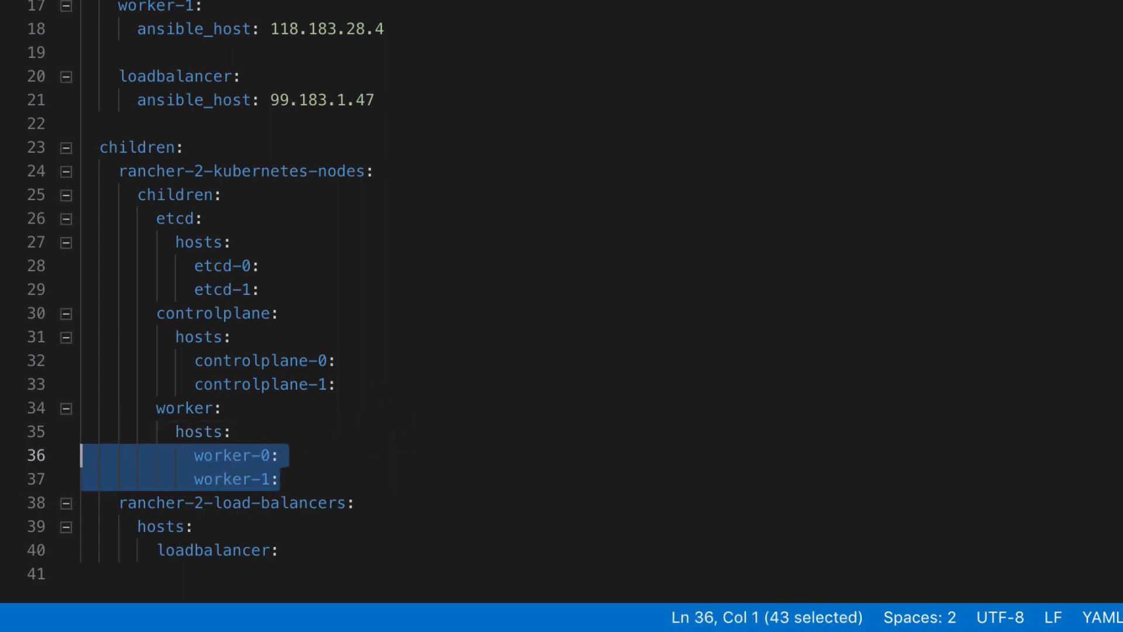
left_click(227, 431)
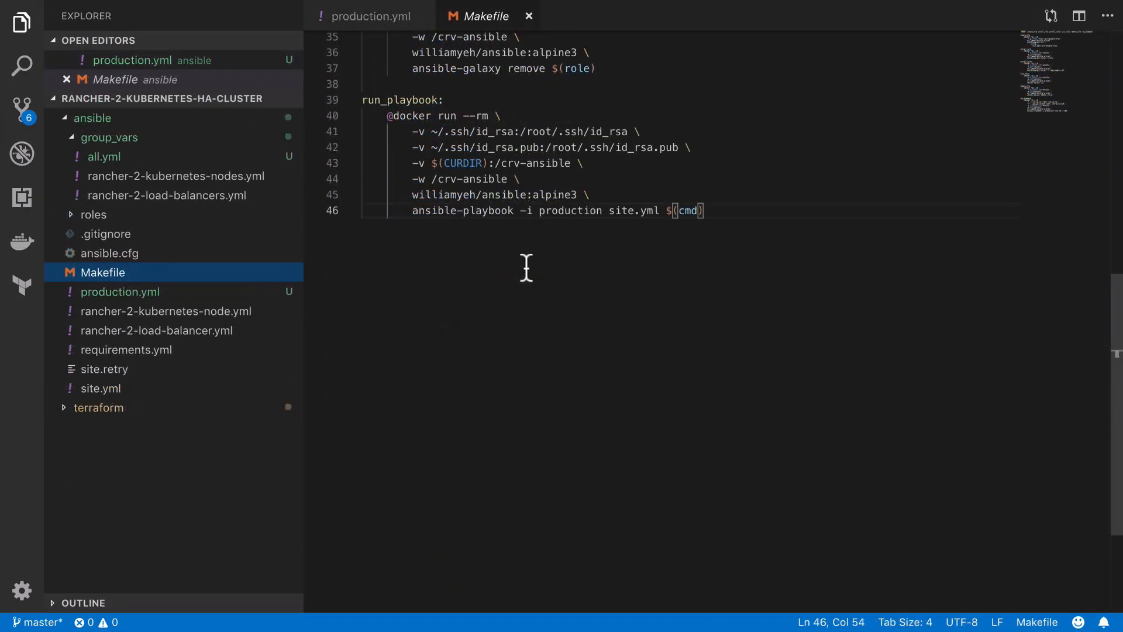
Step: Change the run_playbook inventory from '-i production' to '-i production.yml'
type(".y")
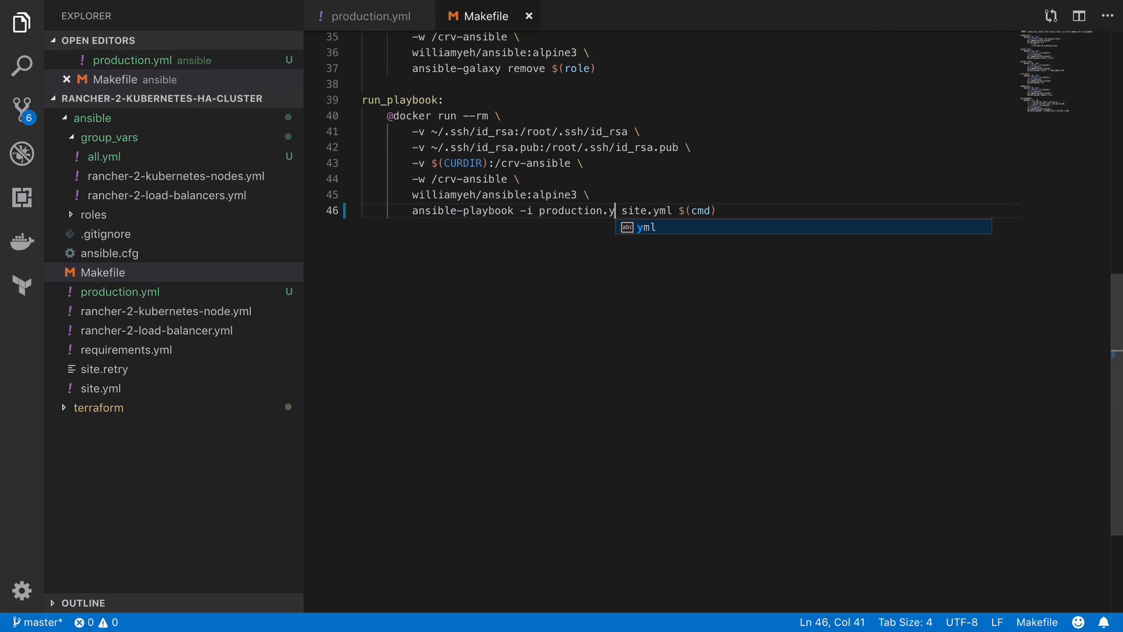
type("ml")
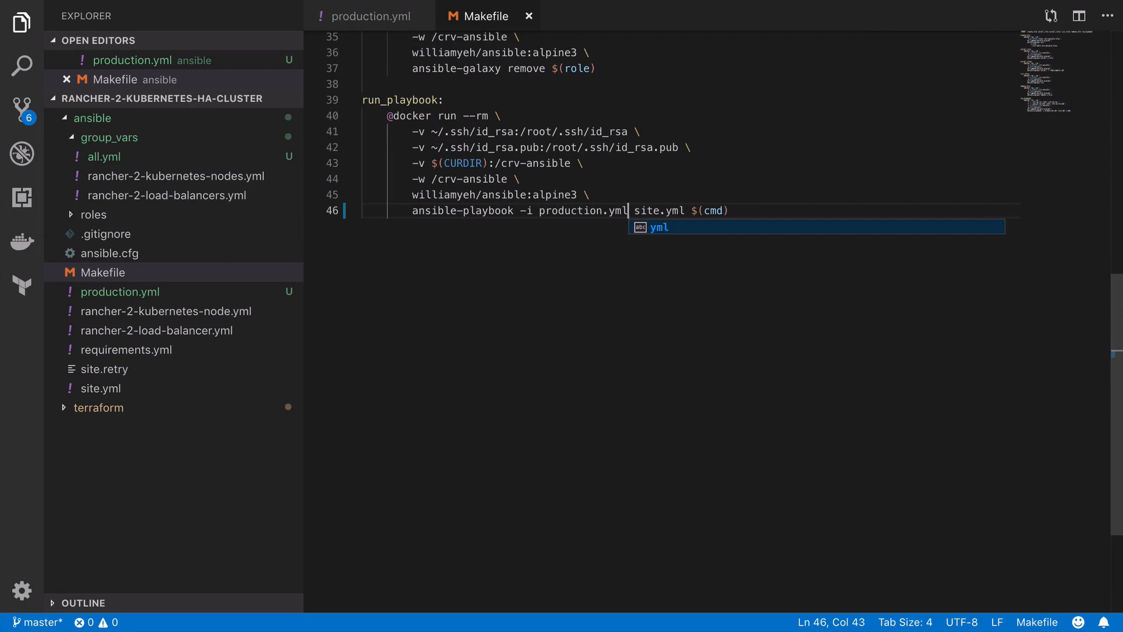